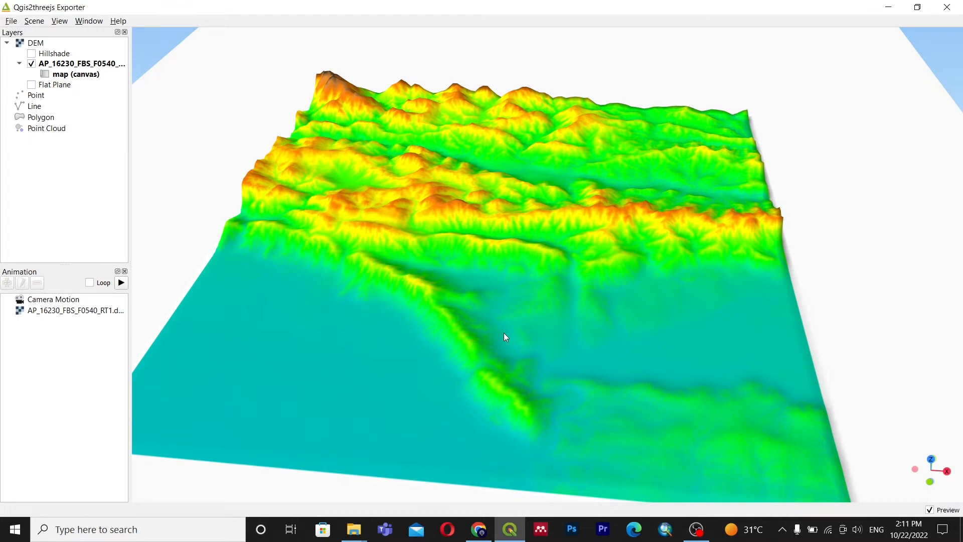
{"action": "mouse_move", "coordinate": [508, 345]}
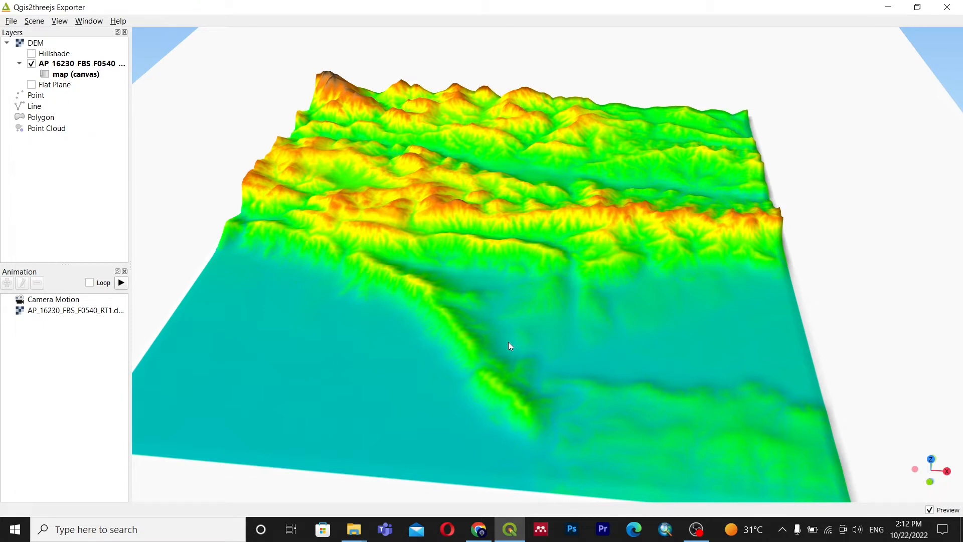
{"action": "mouse_move", "coordinate": [487, 345]}
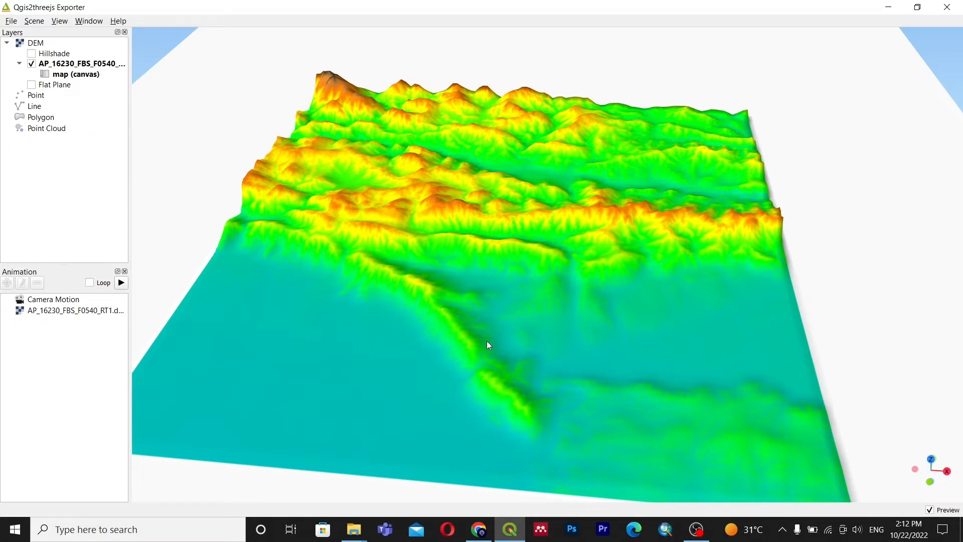
{"action": "mouse_move", "coordinate": [495, 352]}
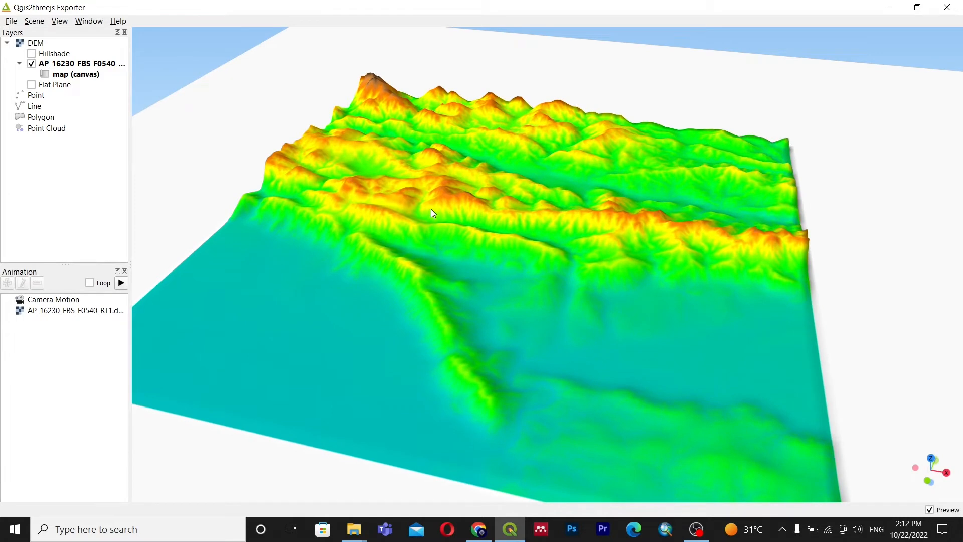
Step: Search Google for 'alos palsar dem' and scroll to the ASF Vertex result
{"action": "left_click", "coordinate": [478, 529]}
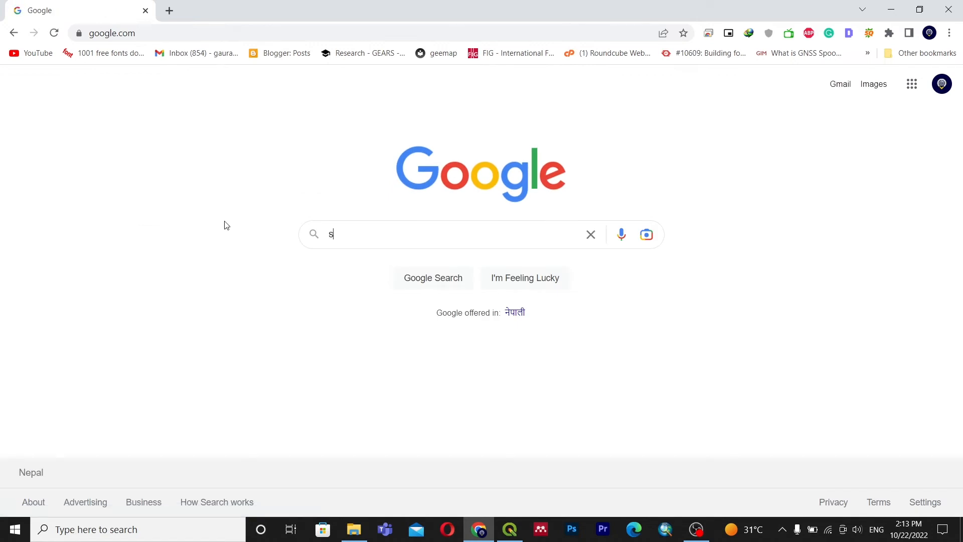
{"action": "type", "text": "alos"}
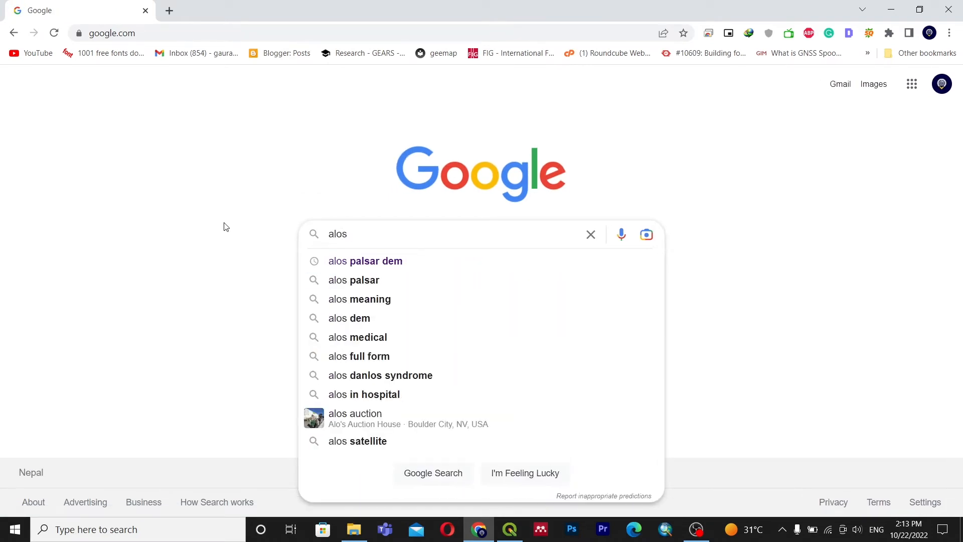
{"action": "left_click", "coordinate": [364, 261]}
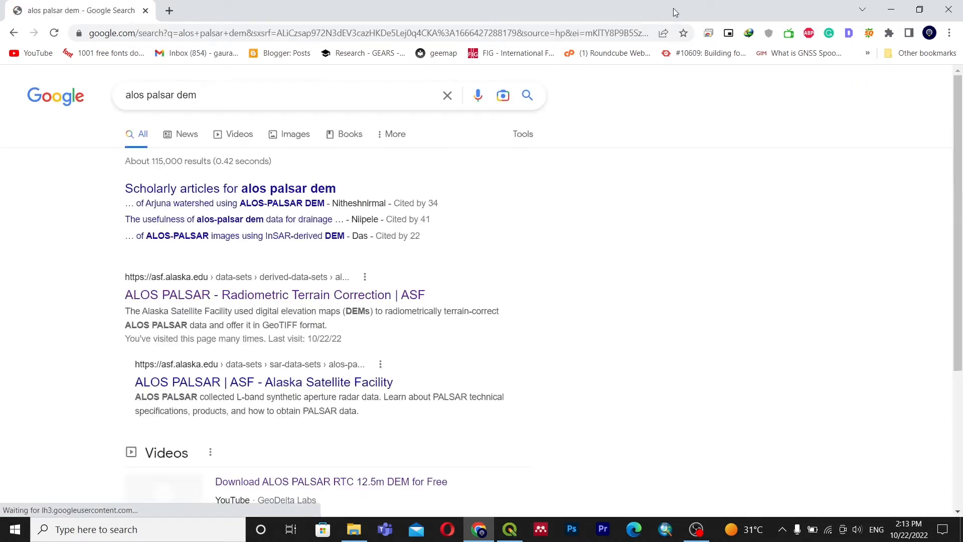
{"action": "scroll", "scroll_direction": "down", "scroll_amount": 3}
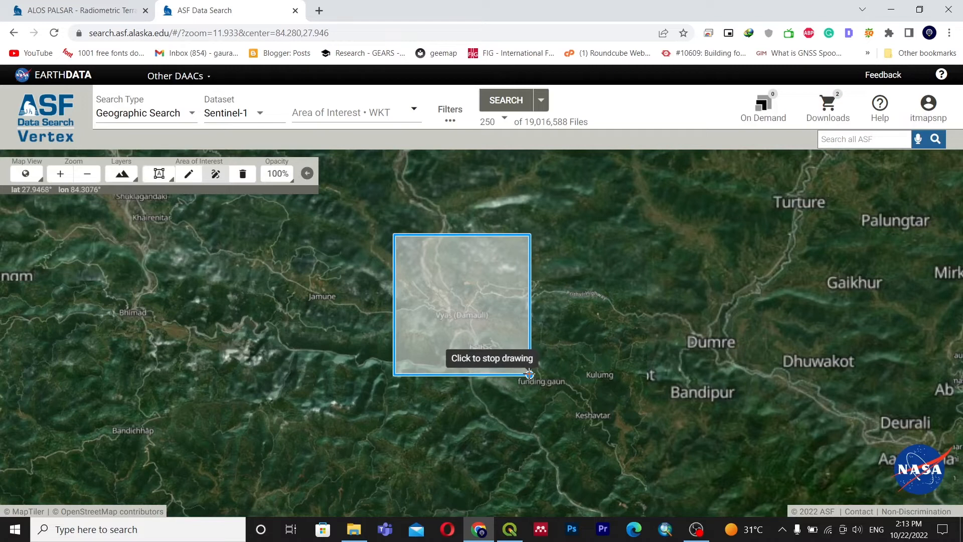
Step: Search the drawn area with Geographic search and the ALOS PALSAR dataset
{"action": "left_click", "coordinate": [528, 375]}
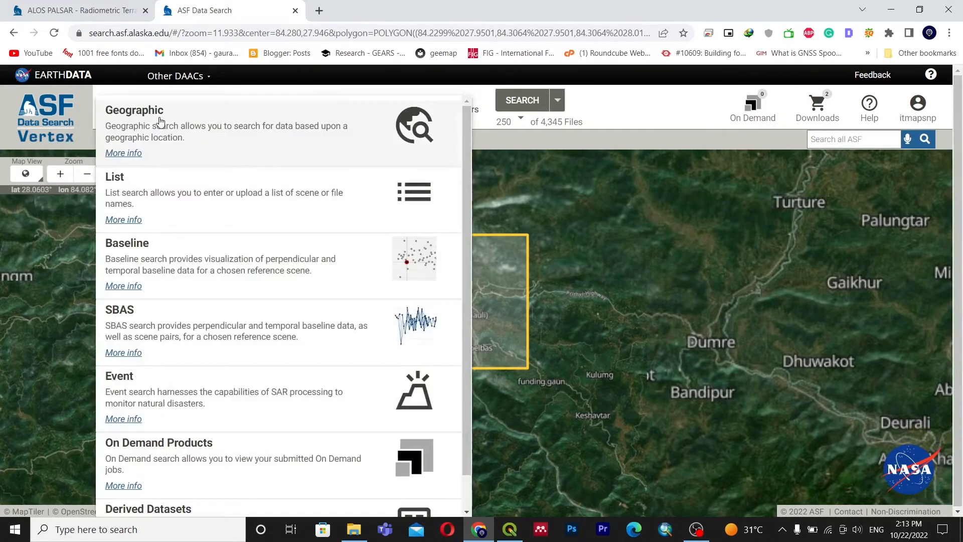
{"action": "left_click", "coordinate": [134, 123]}
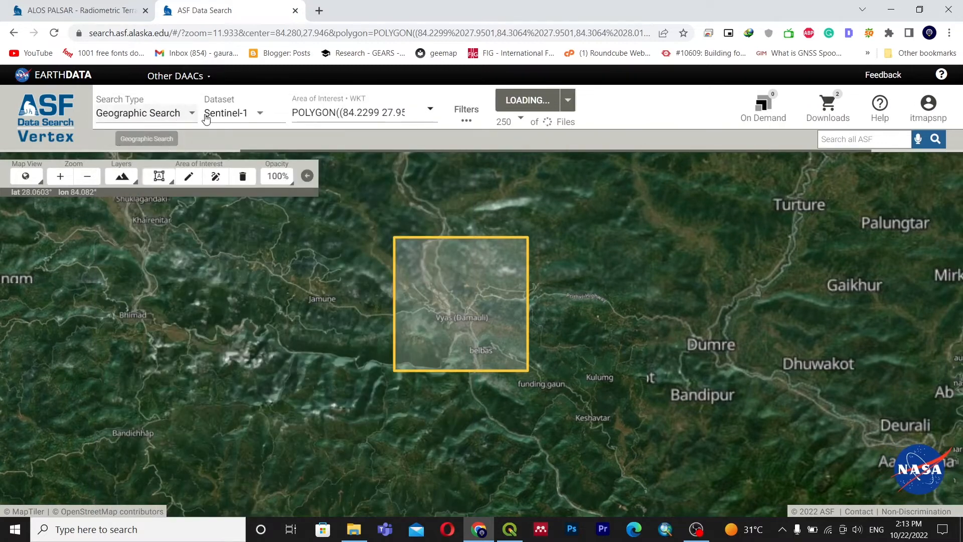
{"action": "left_click", "coordinate": [233, 113]}
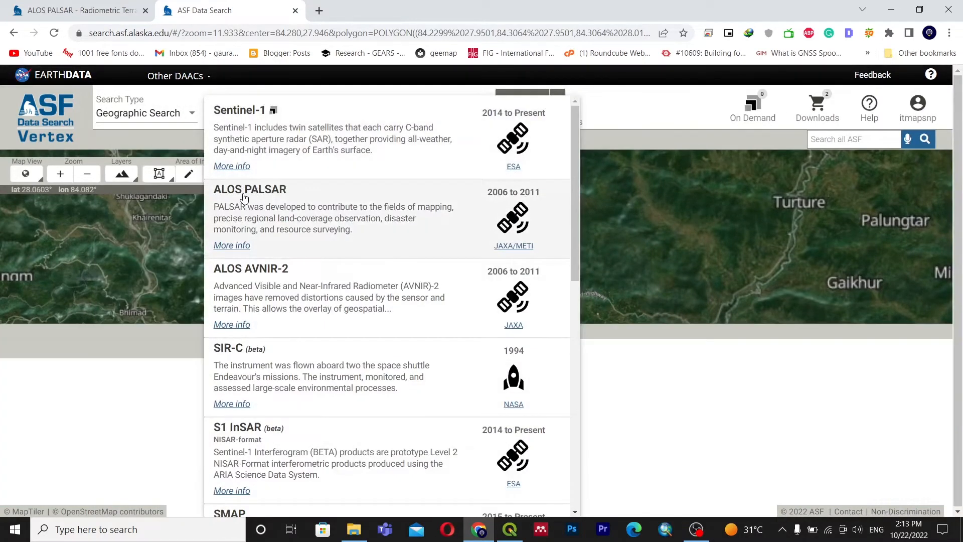
{"action": "left_click", "coordinate": [250, 190]}
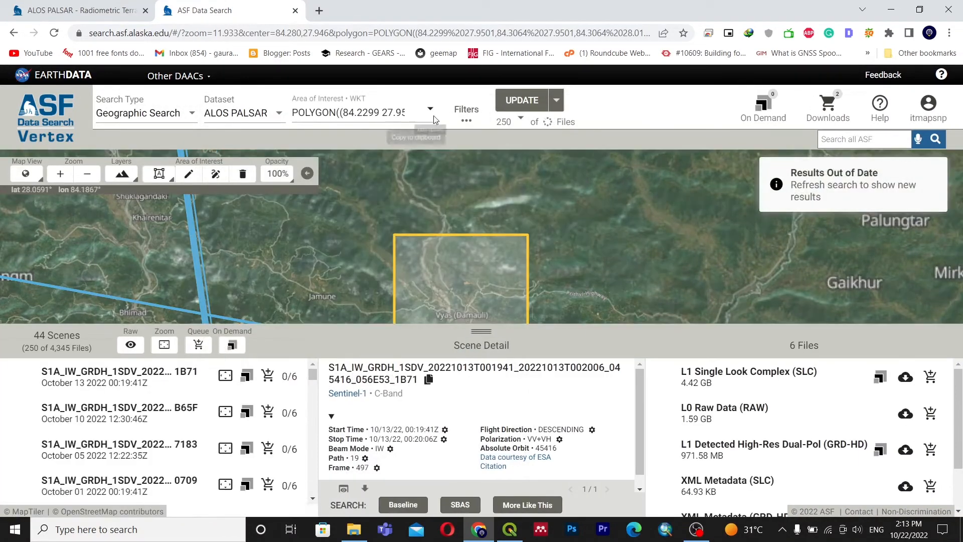
{"action": "left_click", "coordinate": [520, 101]}
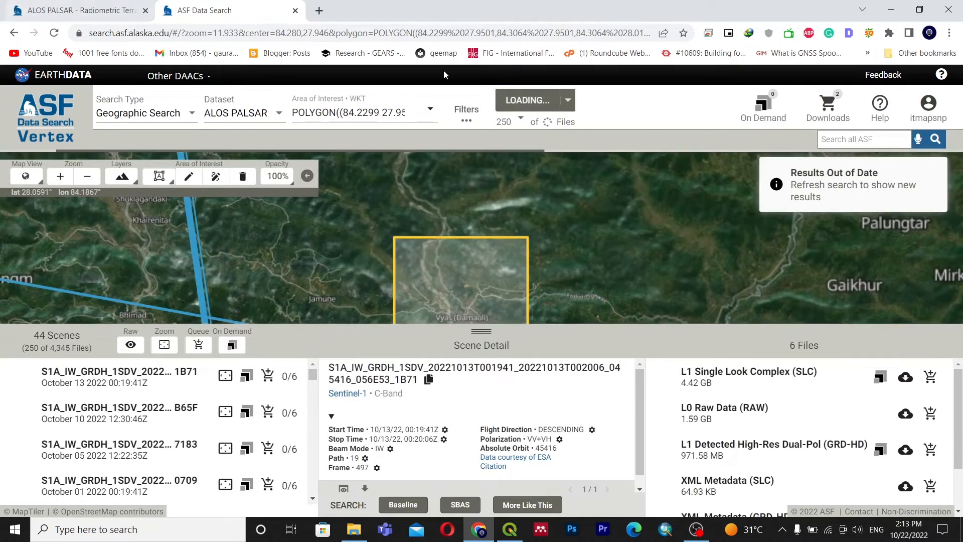
{"action": "left_click", "coordinate": [526, 100]}
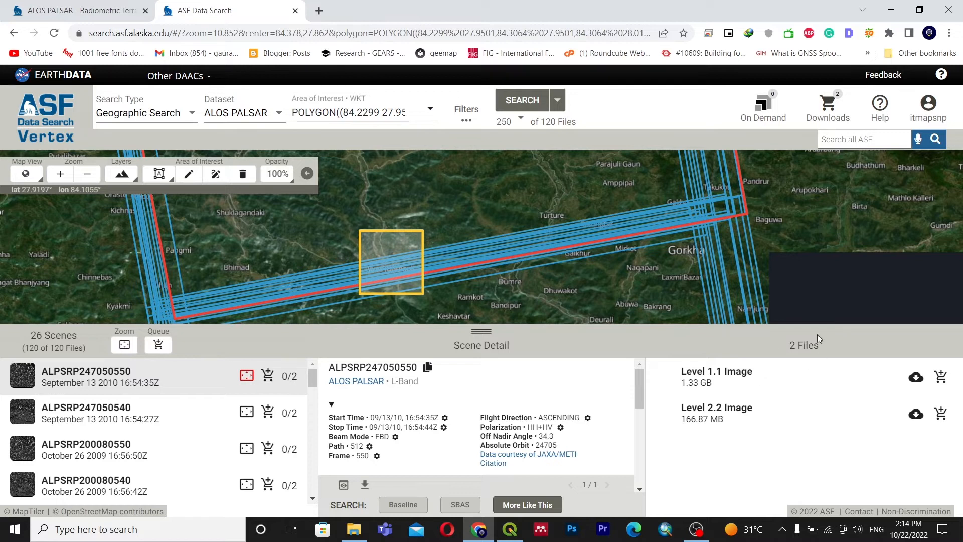
Step: Download Hi-Res Terrain Corrected for the March 10 2009 scene ALPSRP166530550
{"action": "left_click", "coordinate": [86, 412]}
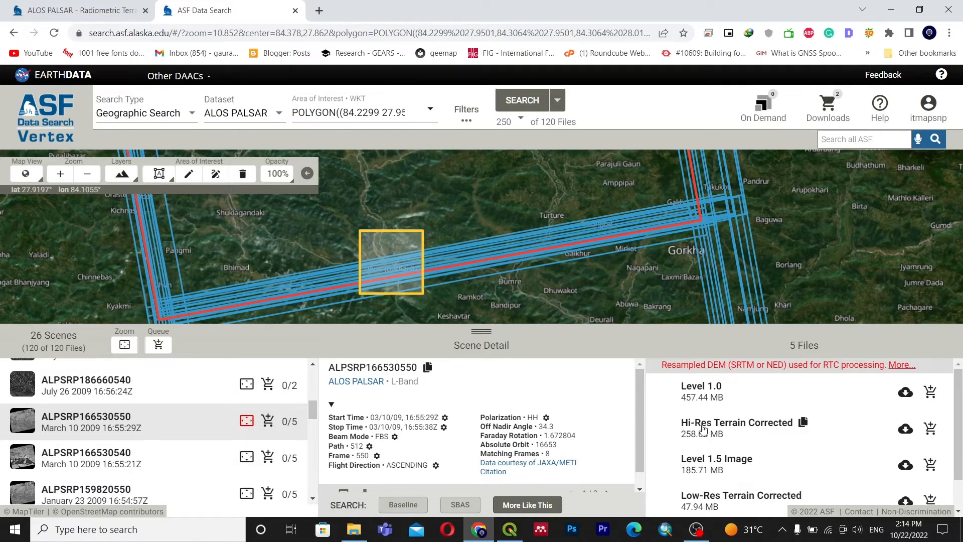
{"action": "mouse_move", "coordinate": [794, 429]}
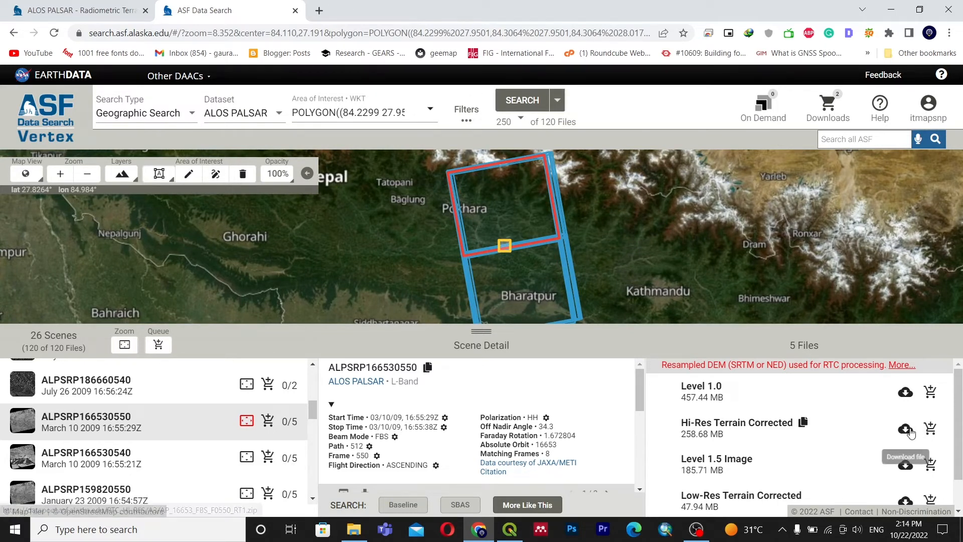
{"action": "left_click", "coordinate": [906, 428]}
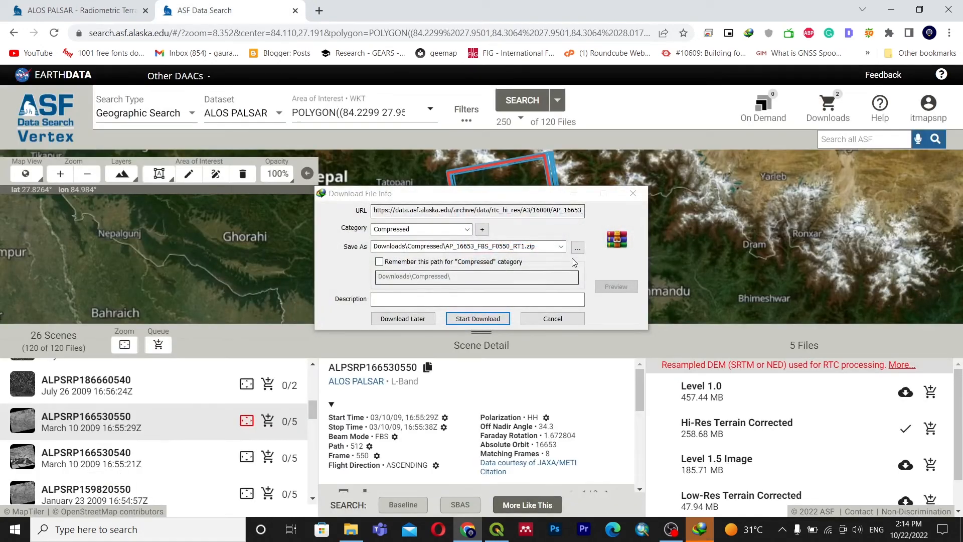
Step: Save AP_16653_FBS_F0550_RT1.zip into GIS > dem and start the download
{"action": "left_click", "coordinate": [577, 247]}
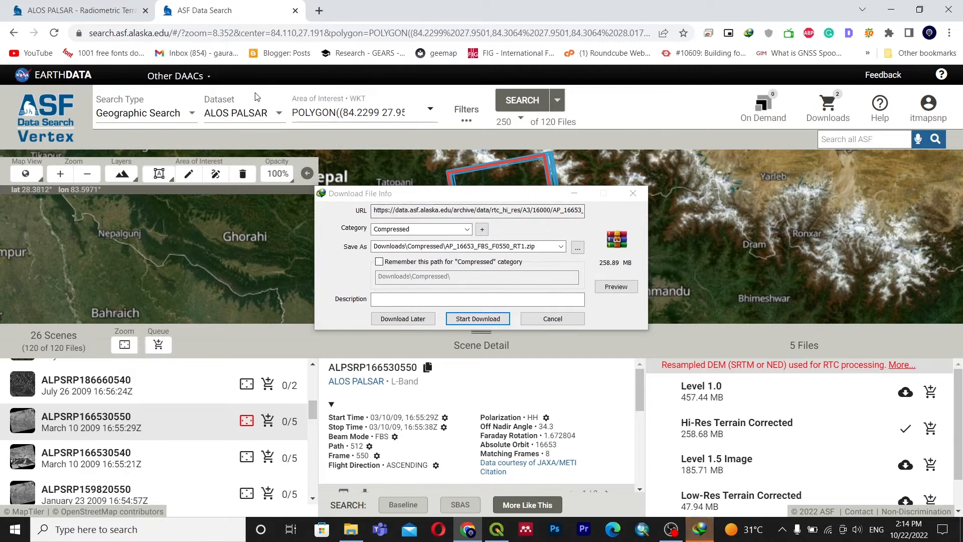
{"action": "mouse_move", "coordinate": [34, 79]}
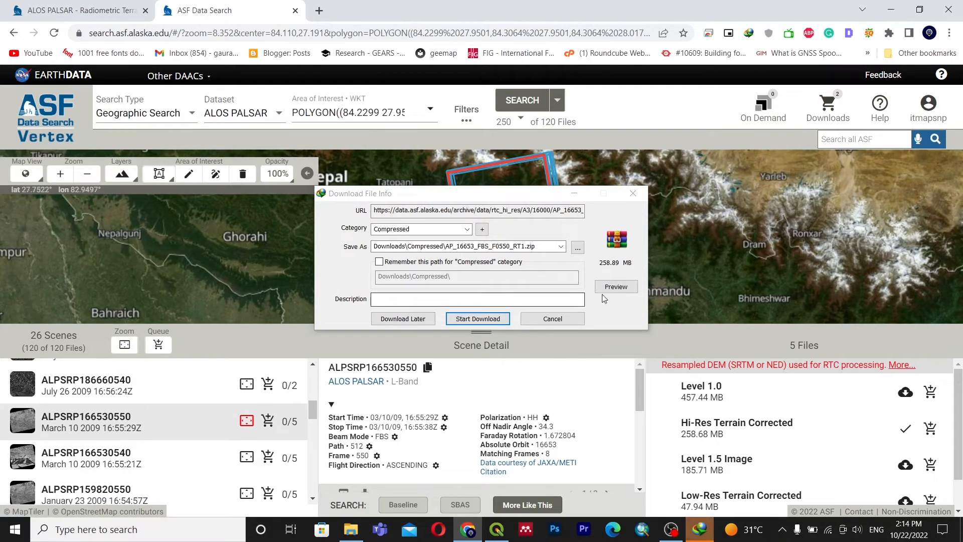
{"action": "mouse_move", "coordinate": [465, 162]}
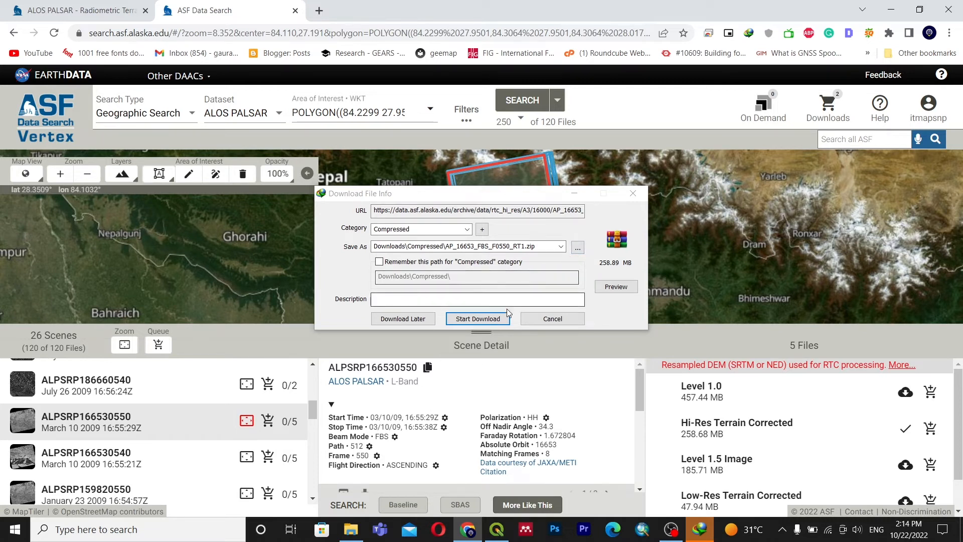
{"action": "left_click", "coordinate": [576, 247]}
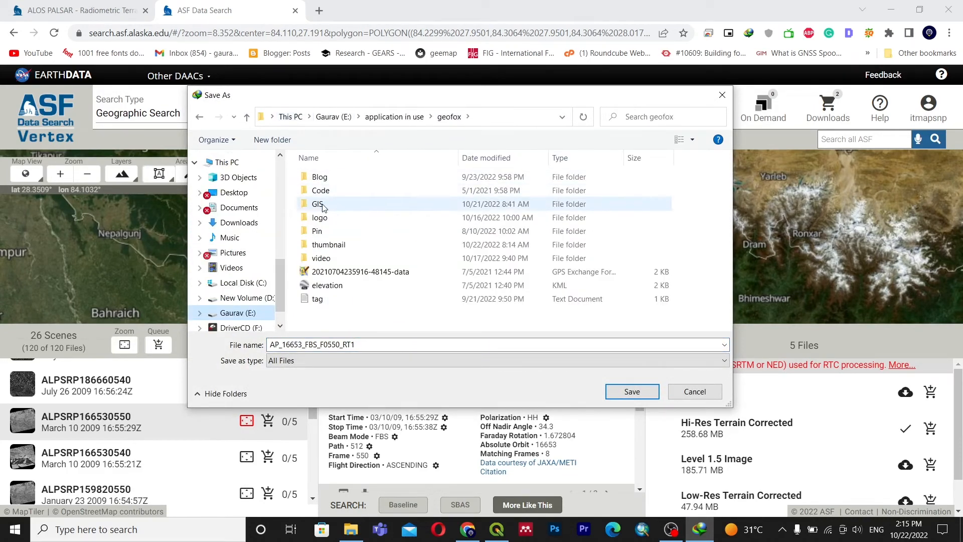
{"action": "double_click", "coordinate": [318, 205]}
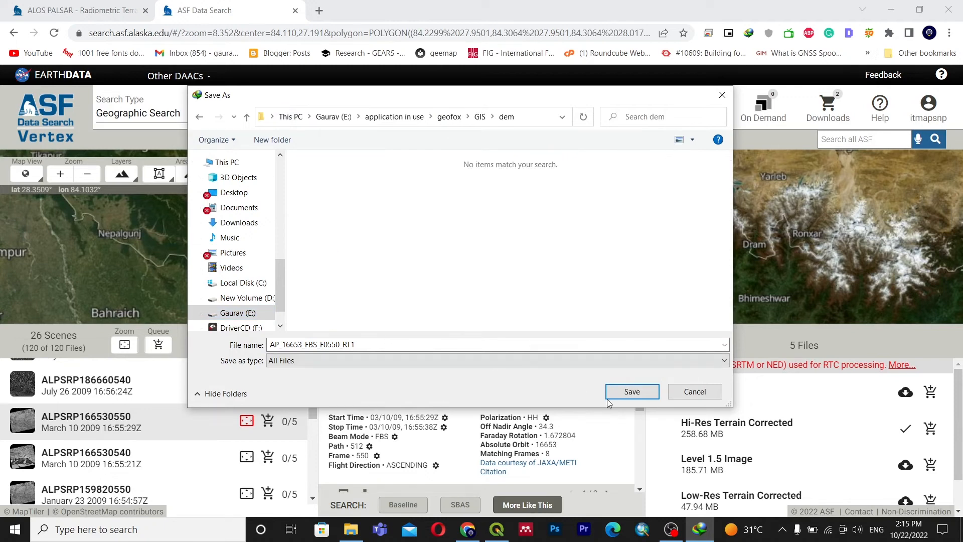
{"action": "left_click", "coordinate": [632, 391]}
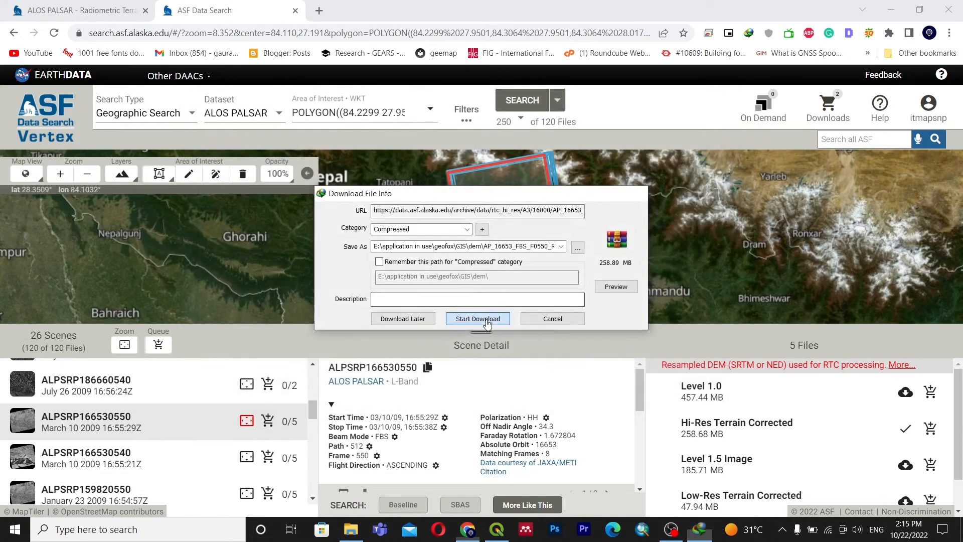
{"action": "left_click", "coordinate": [477, 318]}
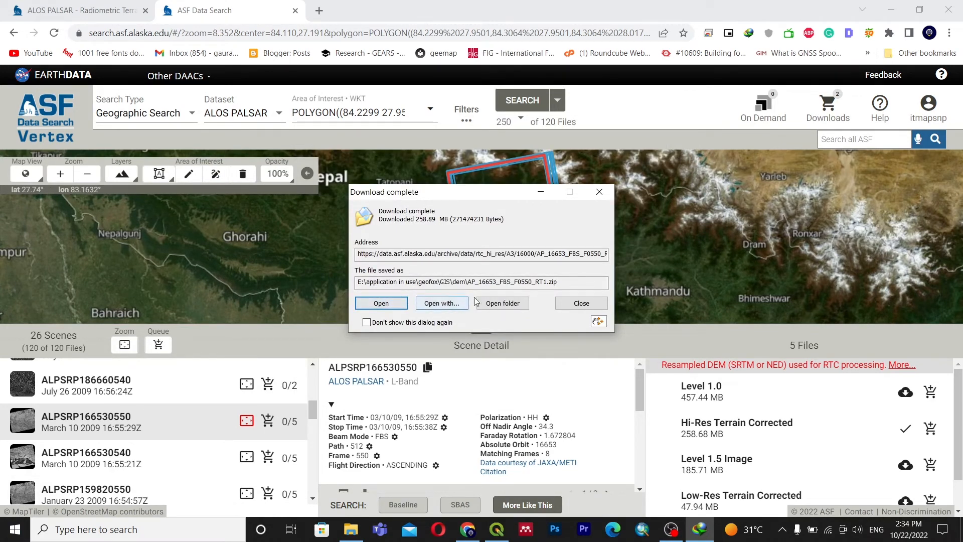
Step: Extract AP_16653_FBS_F0550_RT1.zip into its AP_16653_FBS_F0550_RT1 folder
{"action": "left_click", "coordinate": [500, 303]}
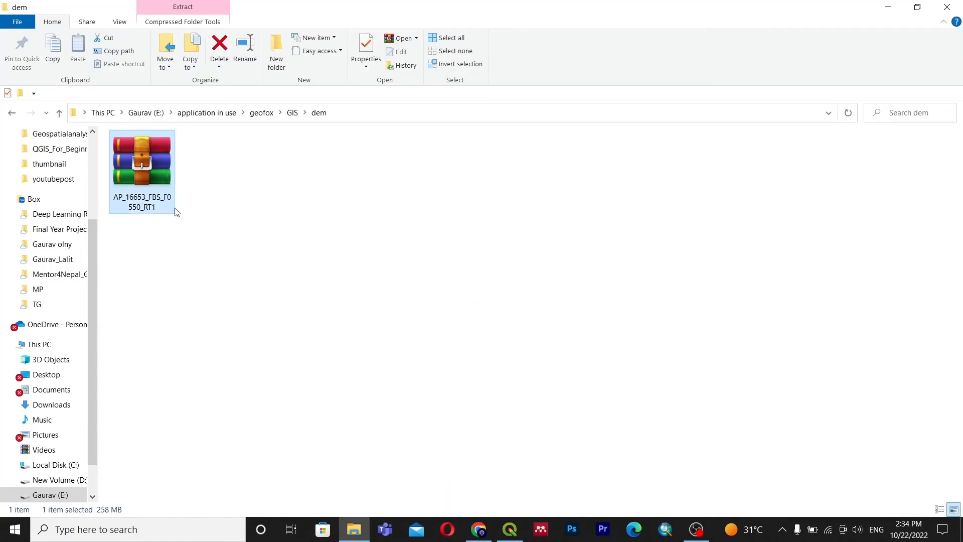
{"action": "right_click", "coordinate": [142, 160]}
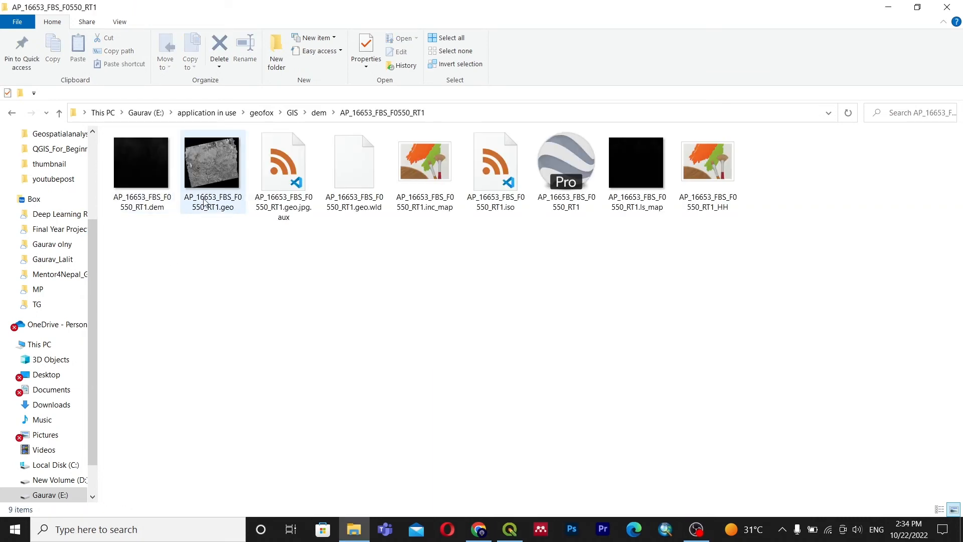
{"action": "left_click", "coordinate": [142, 162]}
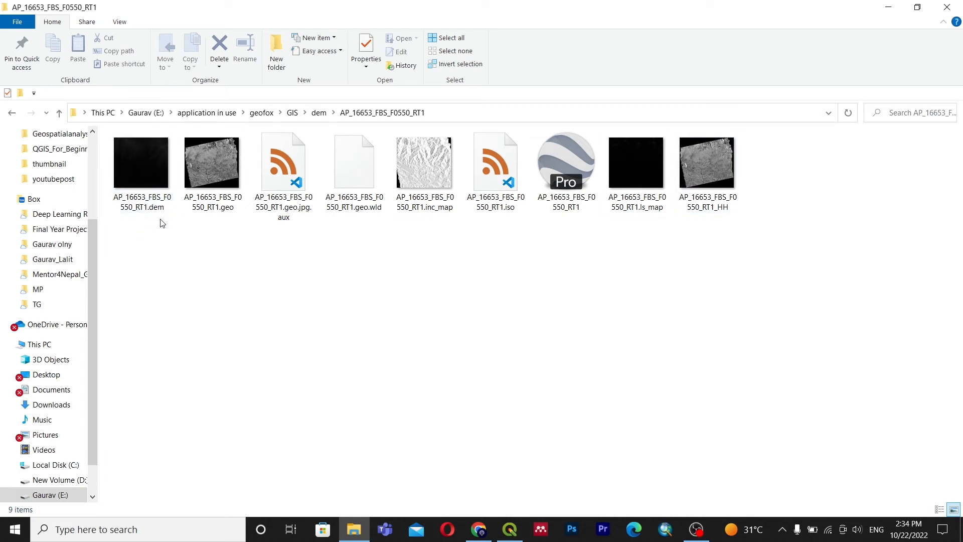
{"action": "mouse_move", "coordinate": [142, 247]}
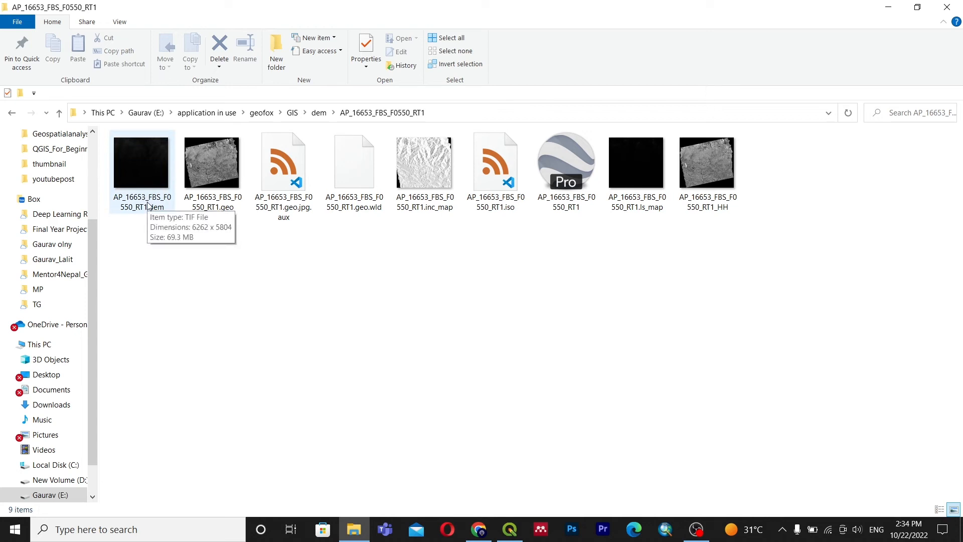
Step: Drag the AP_16653_FBS_F0550_RT1 .dem file from File Explorer into the QGIS map
{"action": "left_click", "coordinate": [509, 529]}
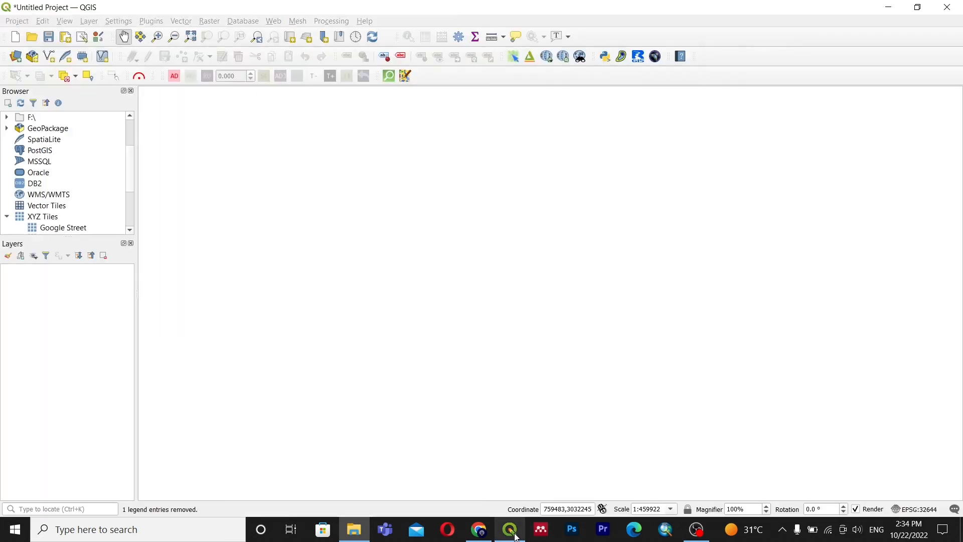
{"action": "mouse_move", "coordinate": [309, 375]}
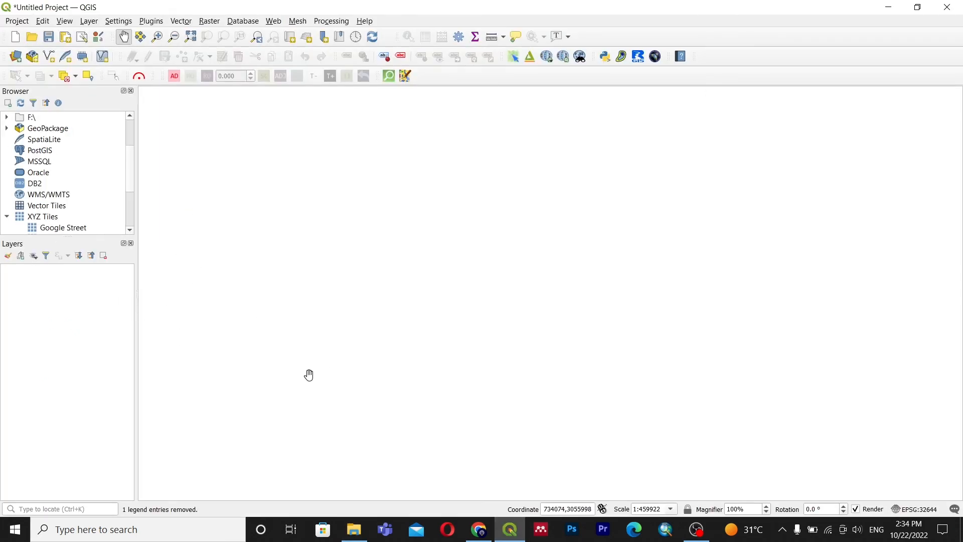
{"action": "mouse_move", "coordinate": [354, 530]}
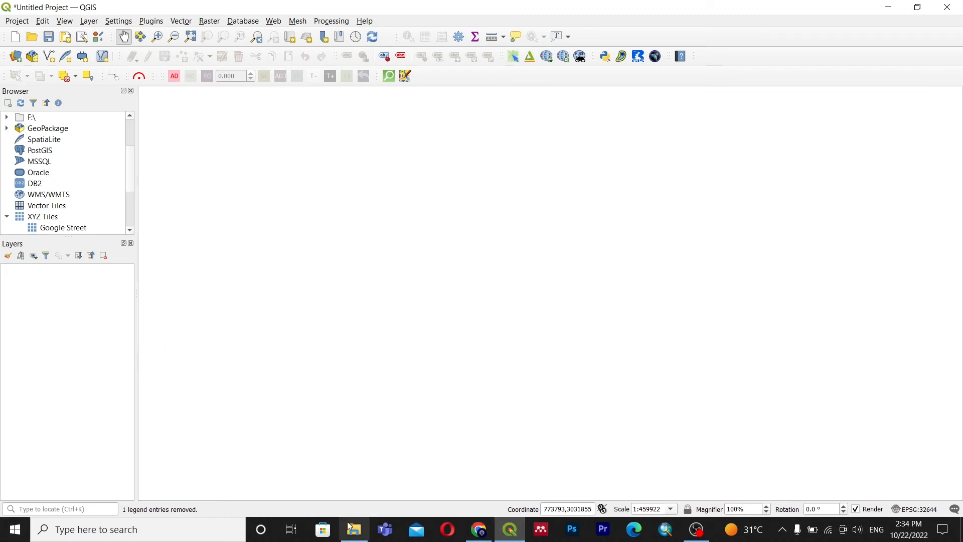
{"action": "left_click", "coordinate": [353, 529]}
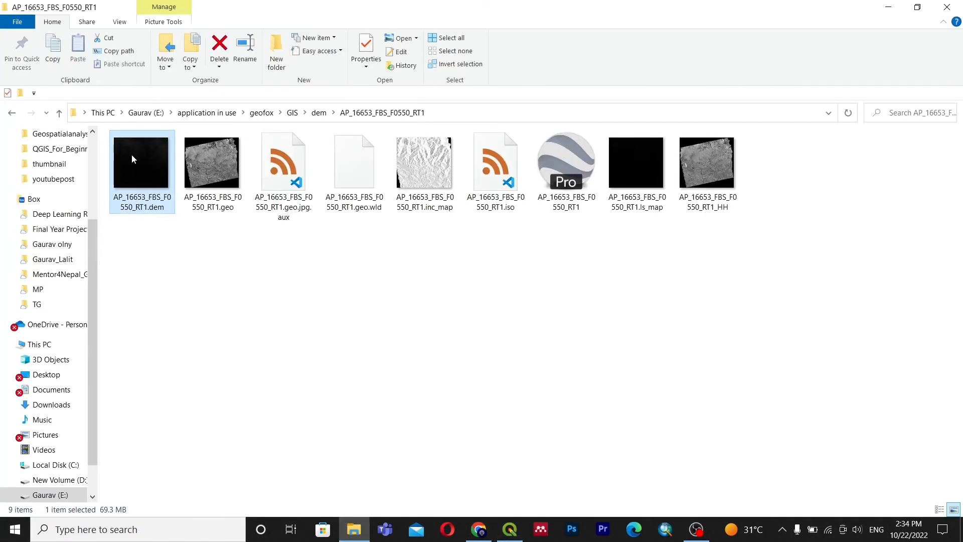
{"action": "mouse_move", "coordinate": [509, 529]}
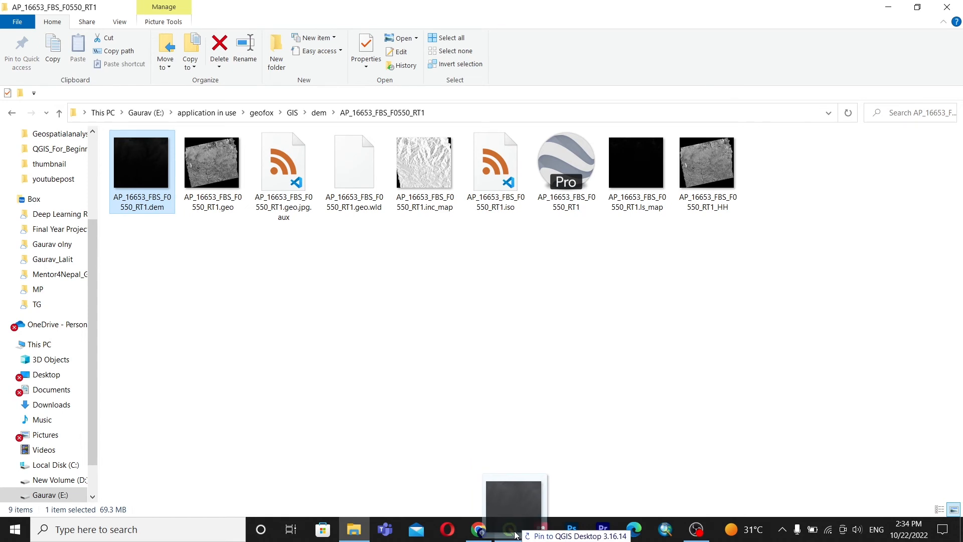
{"action": "left_click", "coordinate": [510, 529]}
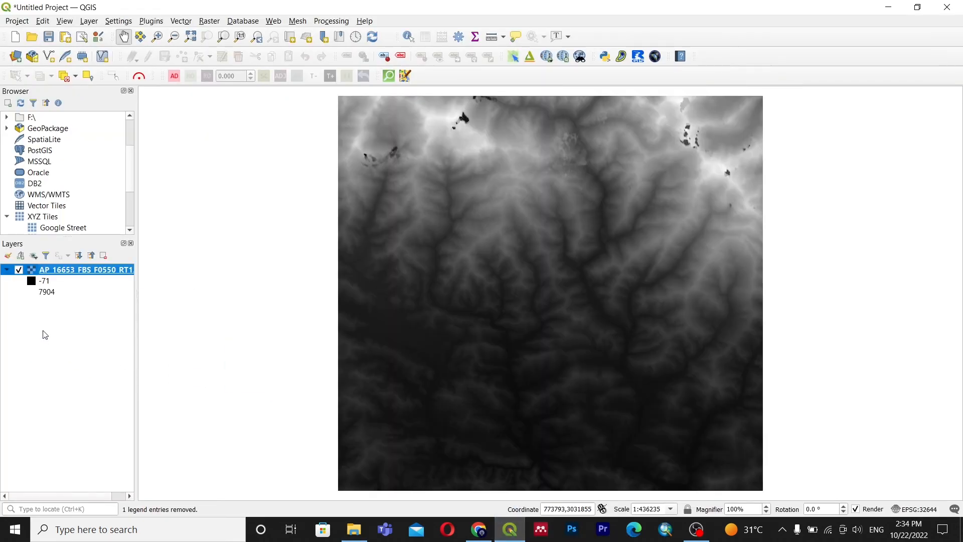
{"action": "mouse_move", "coordinate": [483, 132]}
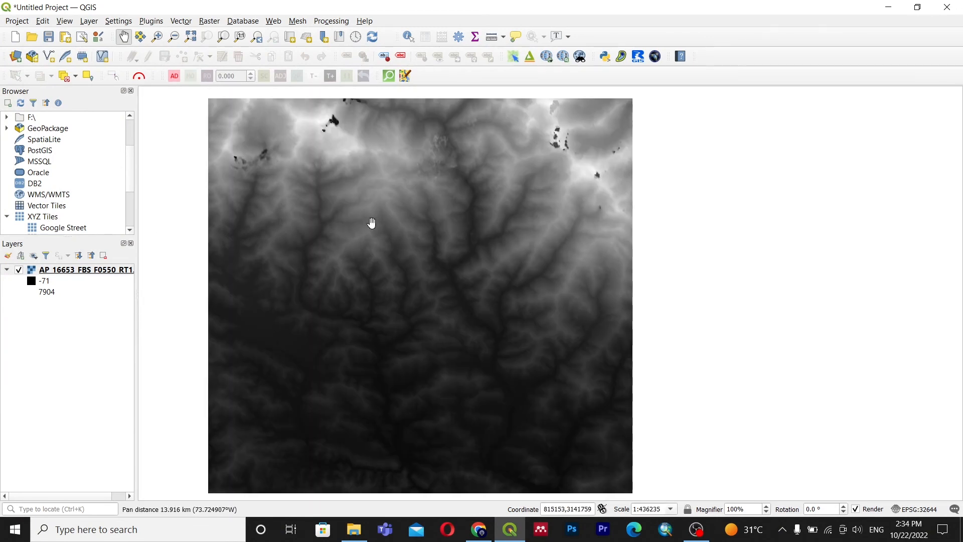
Step: Run Raster > Analysis > Hillshade on the DEM with default settings
{"action": "left_click", "coordinate": [180, 20]}
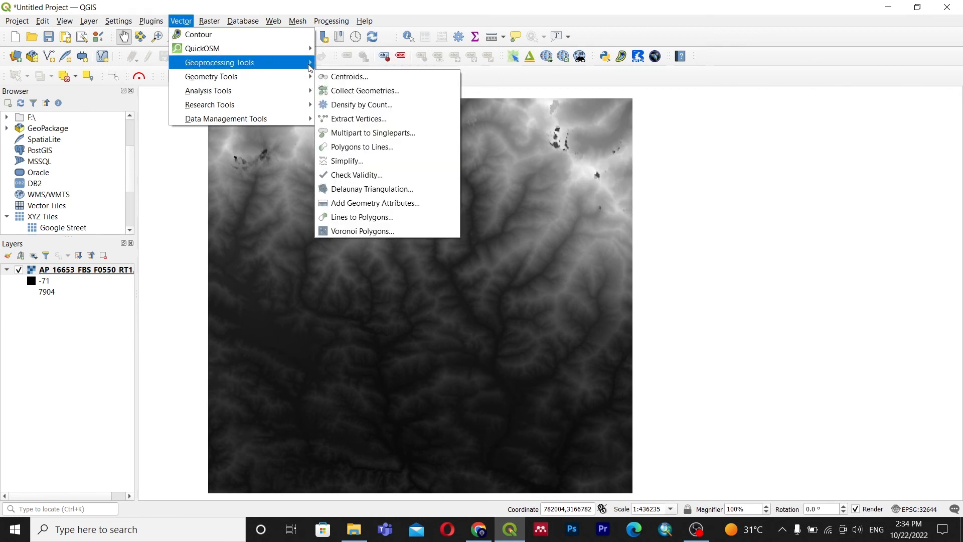
{"action": "left_click", "coordinate": [208, 20]}
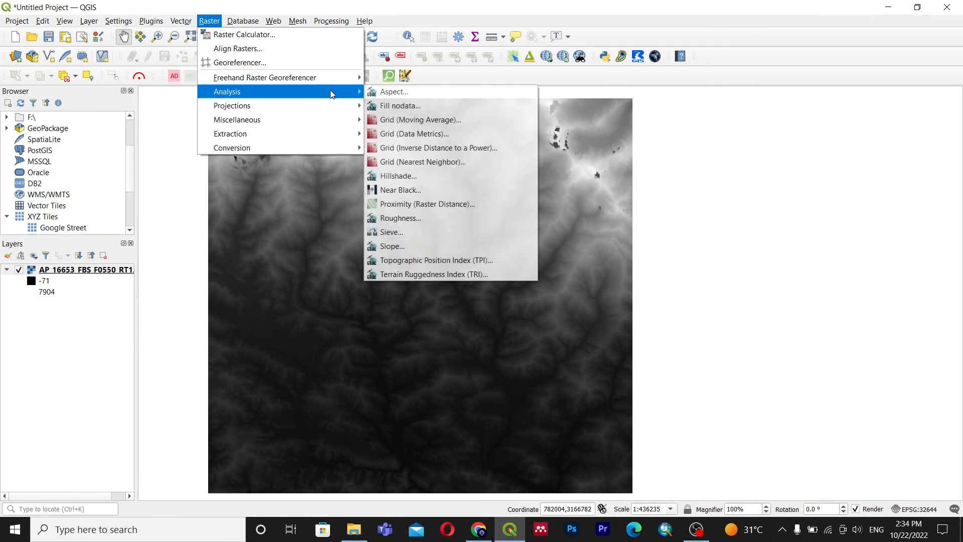
{"action": "left_click", "coordinate": [398, 175]}
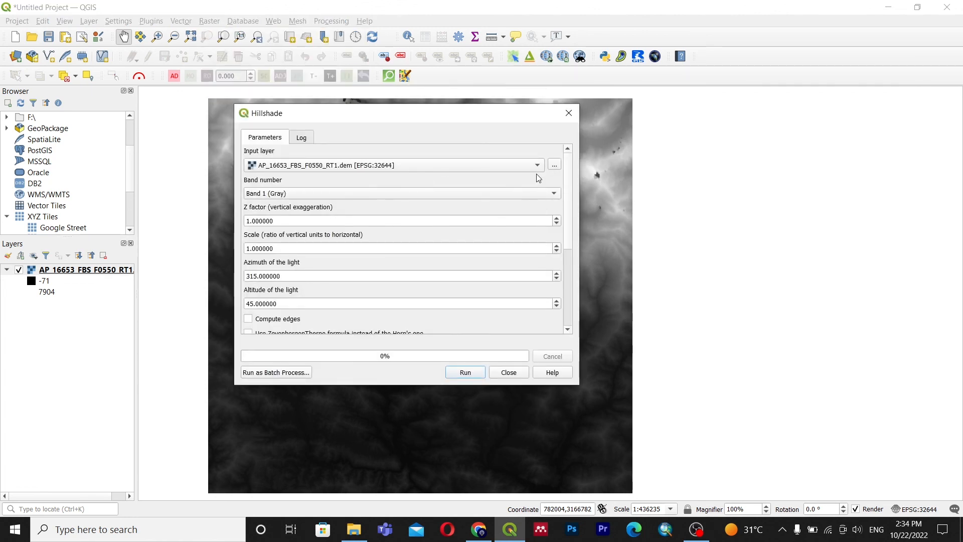
{"action": "left_click", "coordinate": [465, 372]}
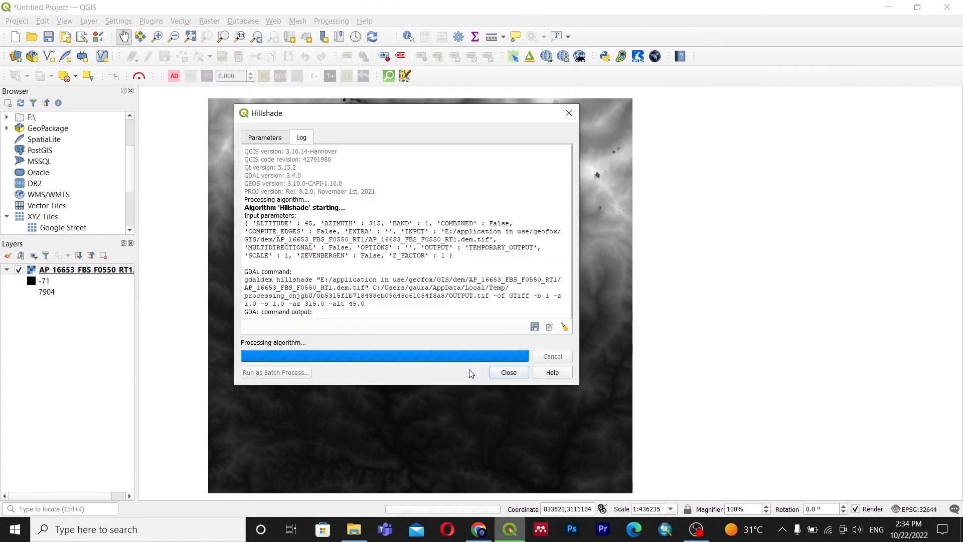
{"action": "left_click", "coordinate": [507, 372]}
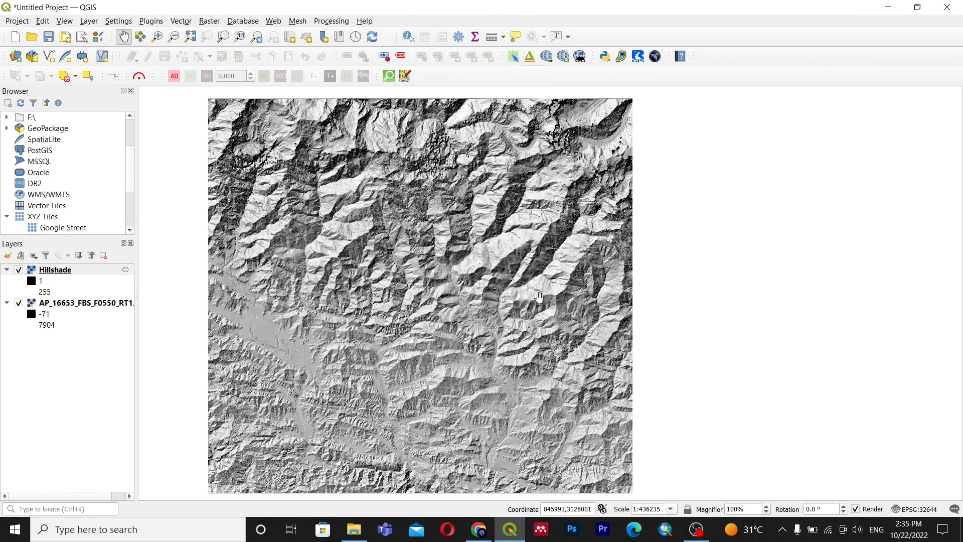